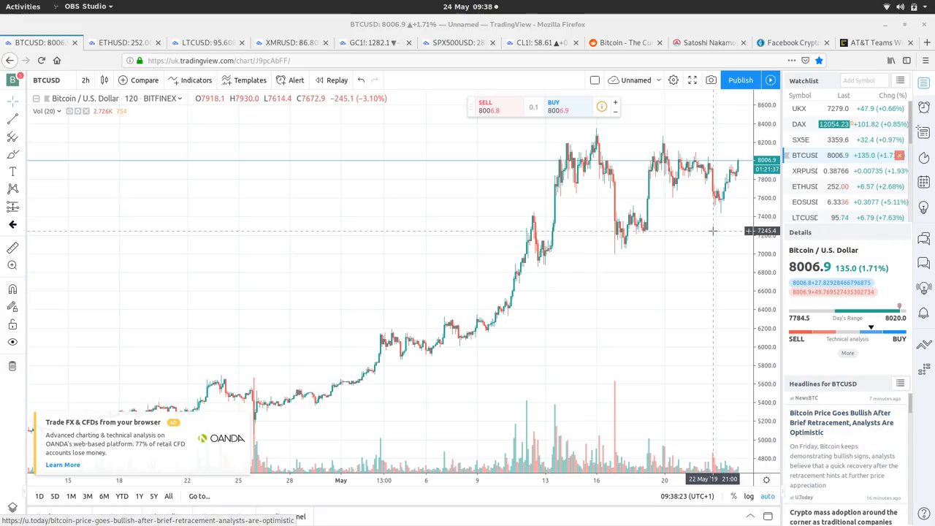
pyautogui.moveTo(657, 182)
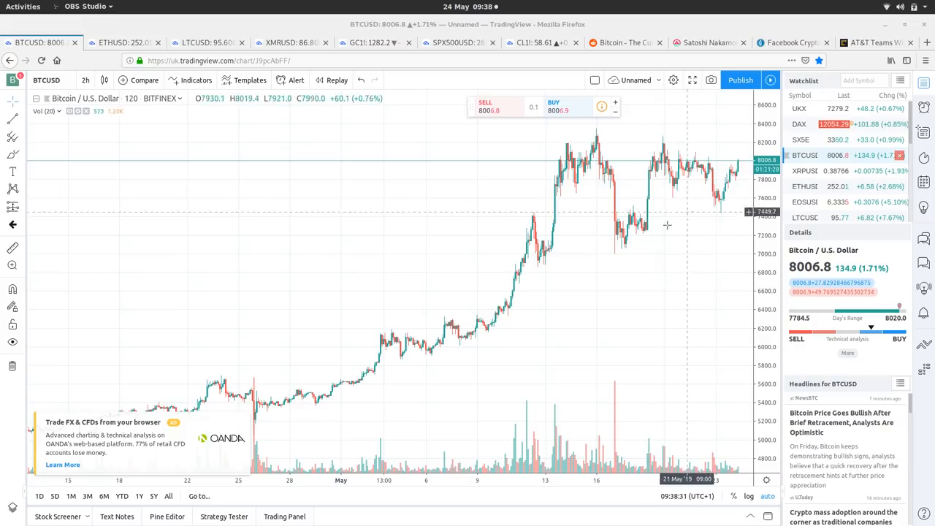
pyautogui.moveTo(698, 235)
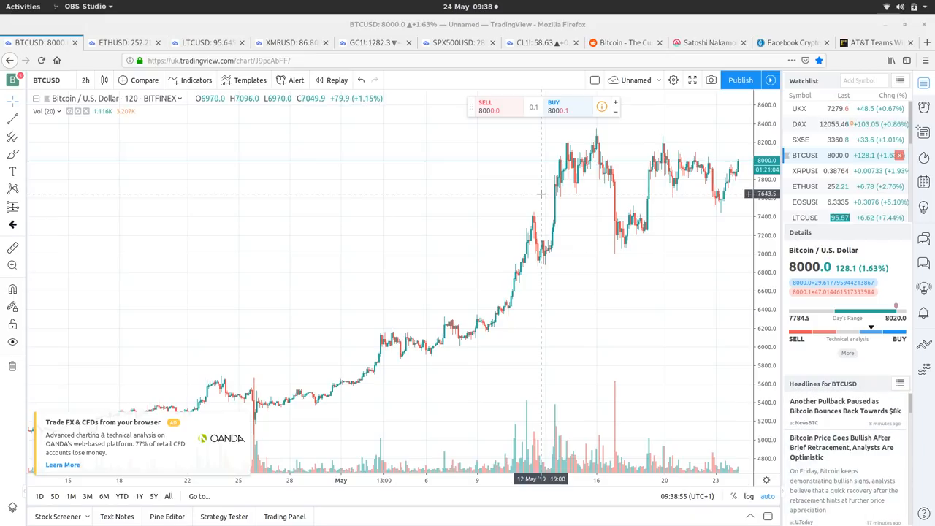
# Show the ETHUSD chart on daily candles with price history back to 2017
pyautogui.click(125, 42)
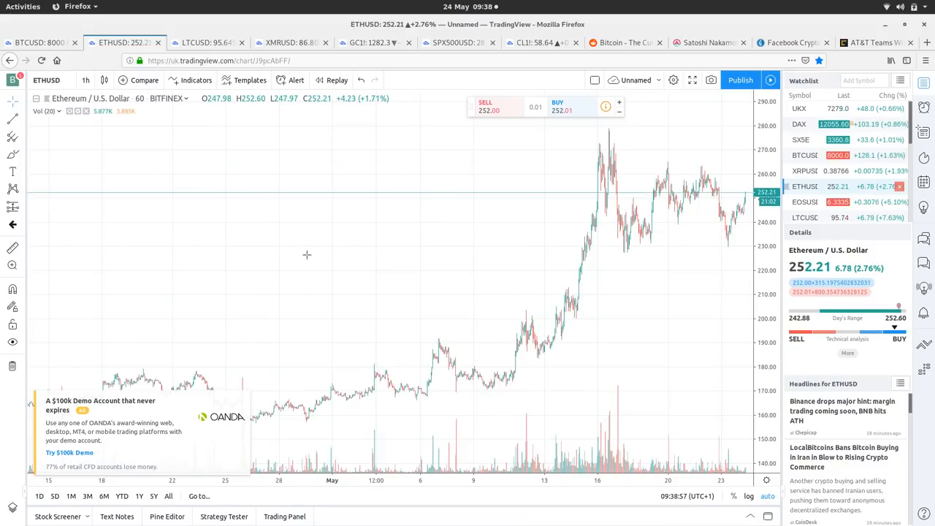
pyautogui.moveTo(307, 254)
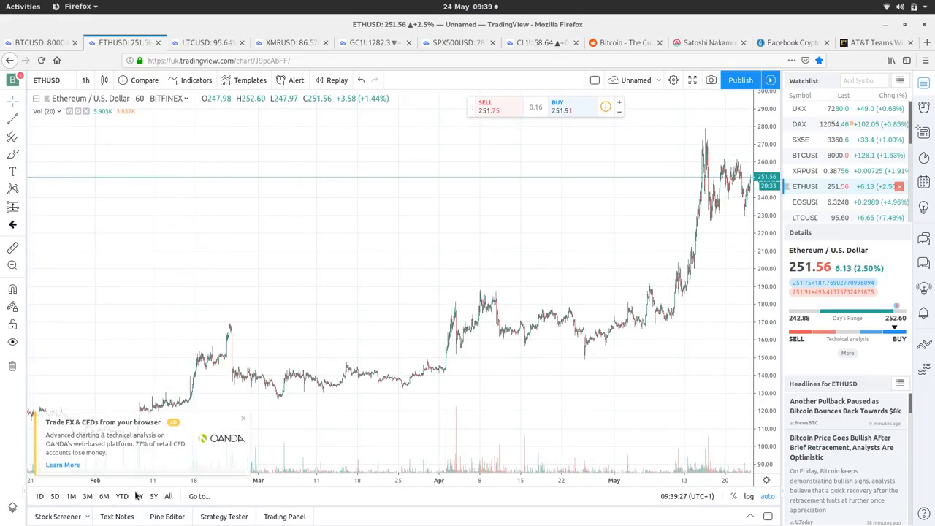
pyautogui.click(138, 497)
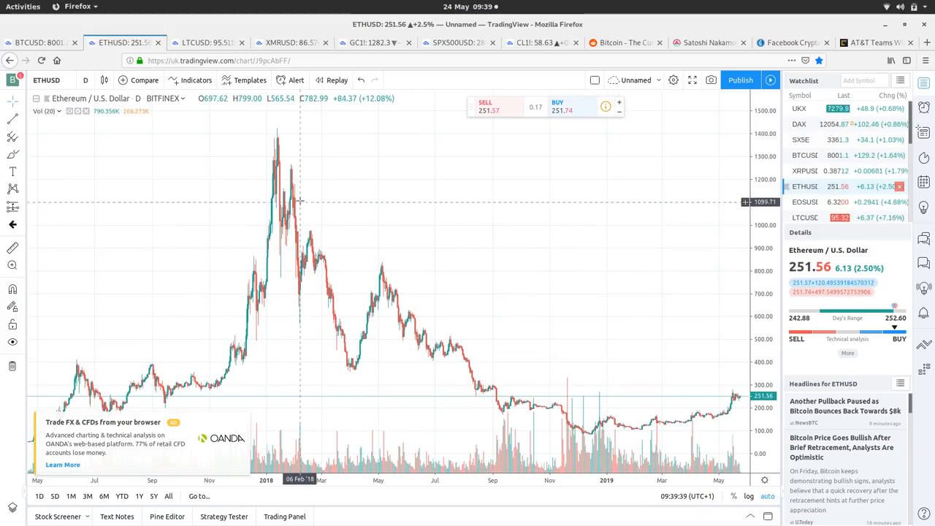
pyautogui.moveTo(503, 376)
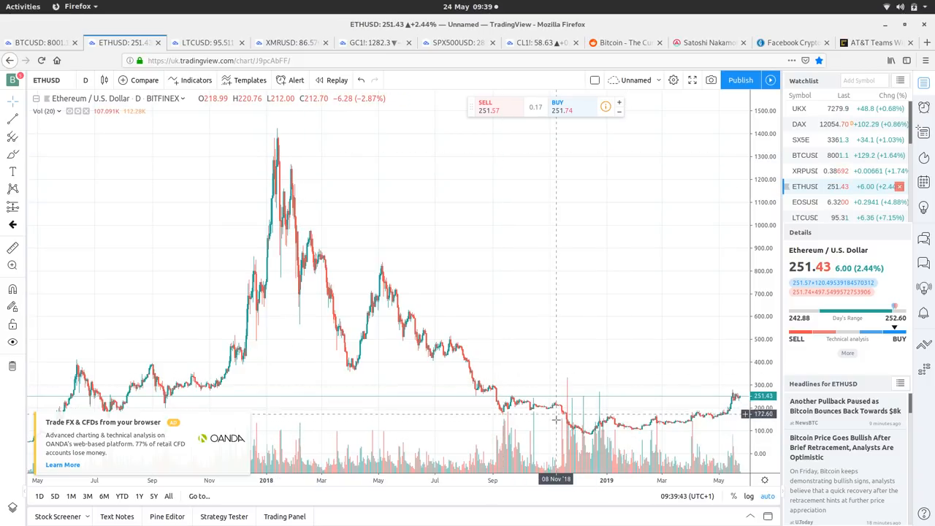
pyautogui.moveTo(674, 428)
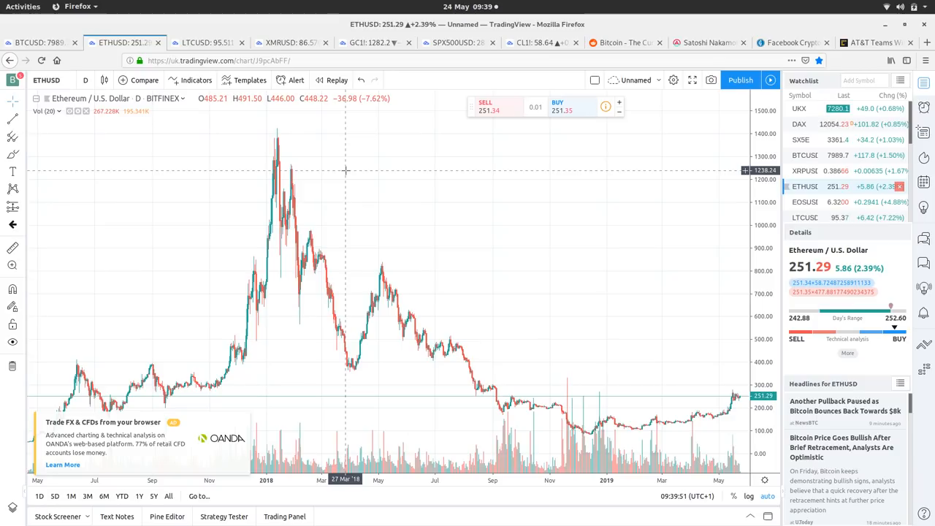
# Switch to the LTCUSD chart on the 1-hour interval
pyautogui.click(205, 42)
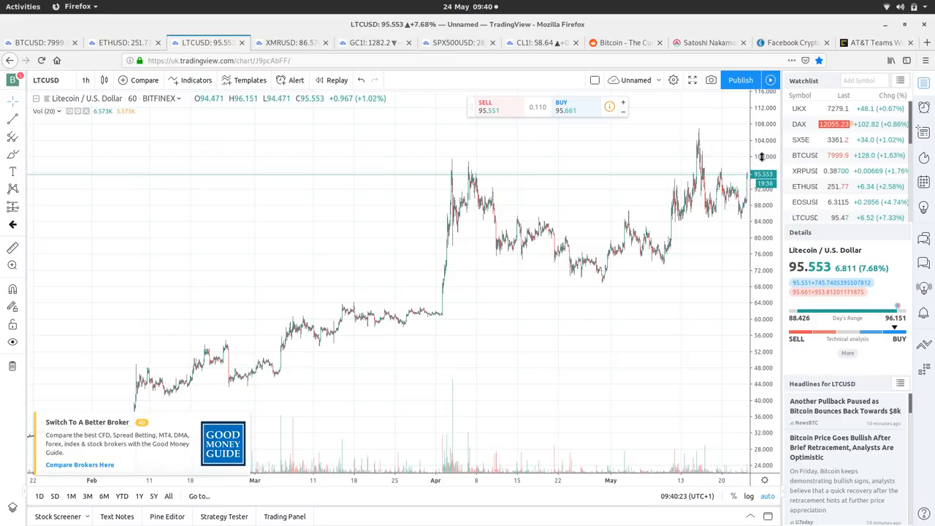
pyautogui.moveTo(745, 151)
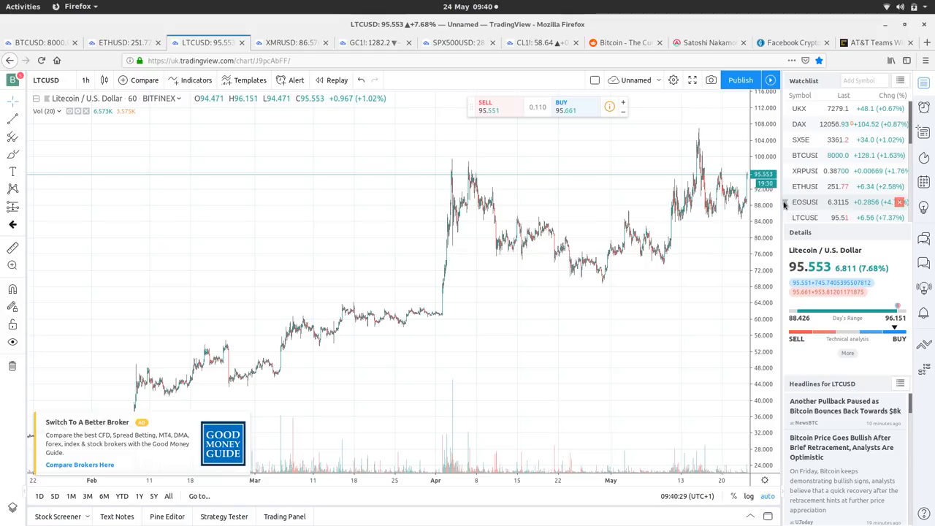
# Browse XMRUSD's daily history back to 2018, then set the 3M range with 1h candles
pyautogui.click(298, 42)
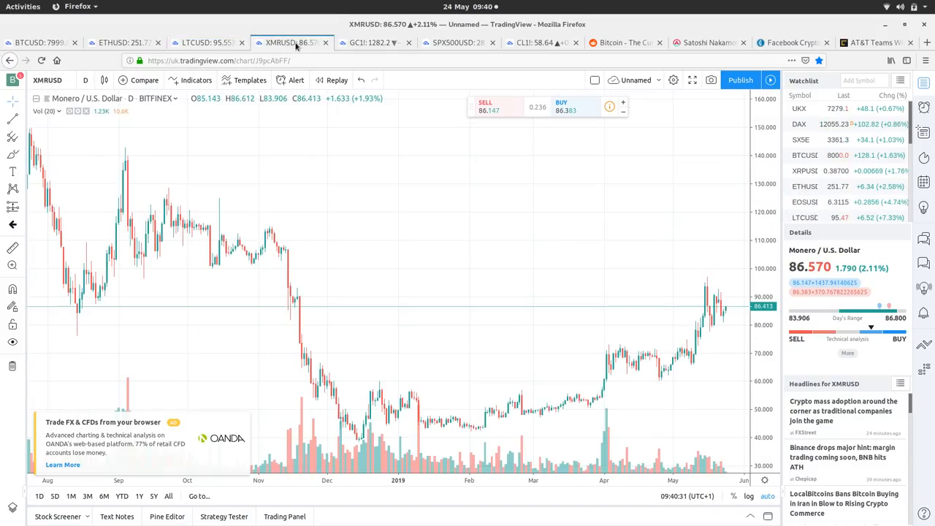
pyautogui.moveTo(436, 275)
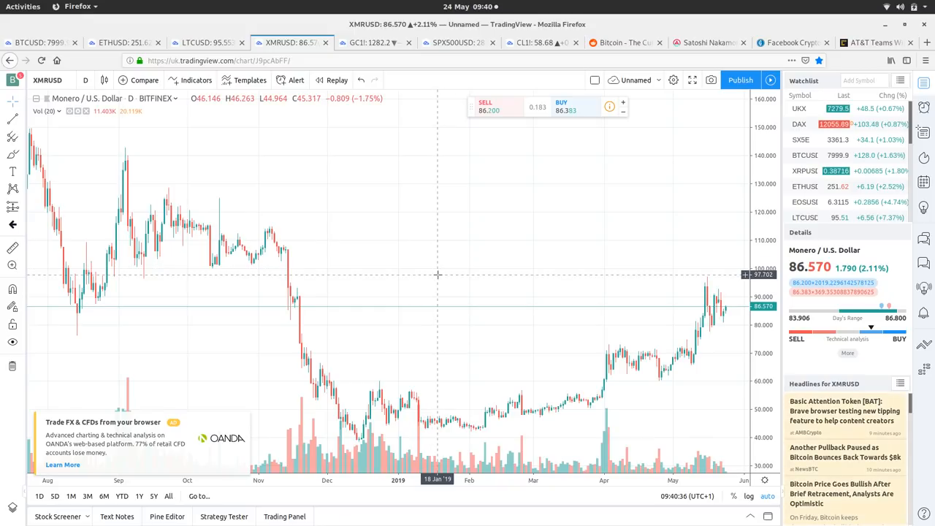
pyautogui.moveTo(521, 280)
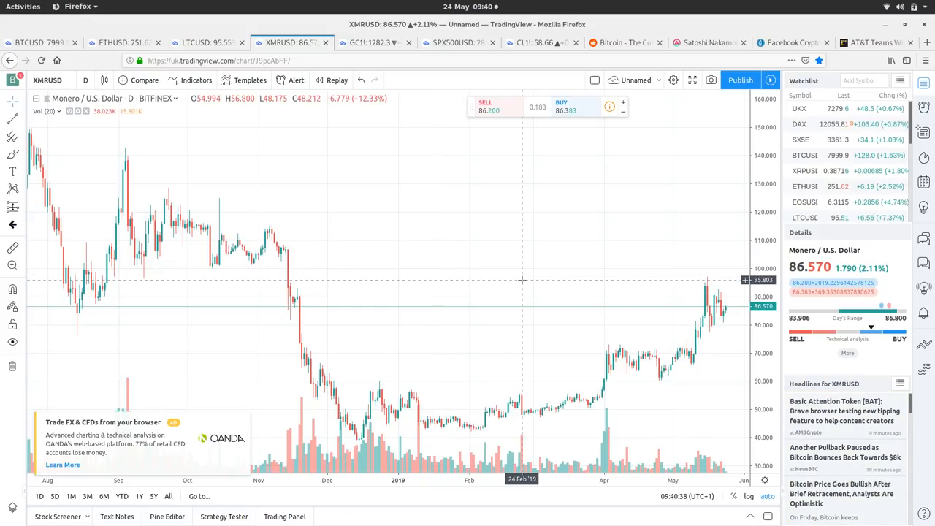
pyautogui.scroll(-3)
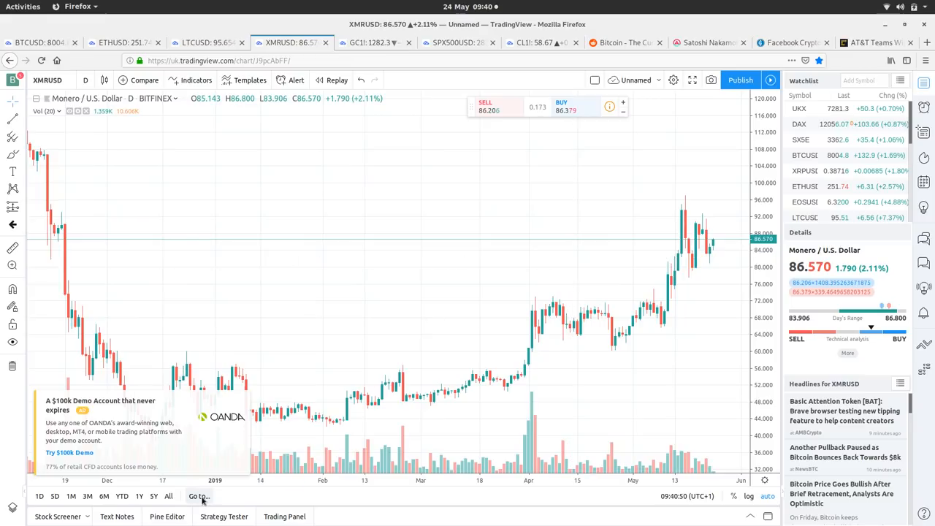
pyautogui.click(138, 496)
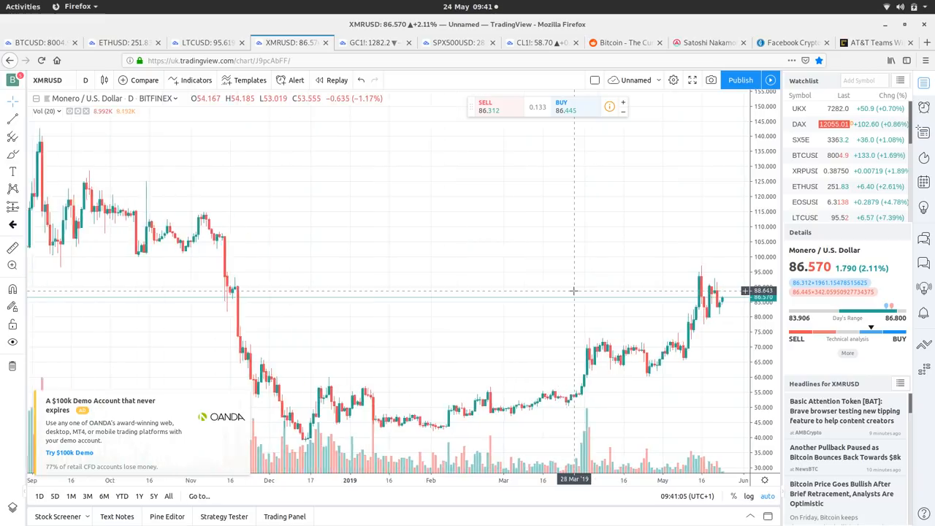
pyautogui.click(86, 495)
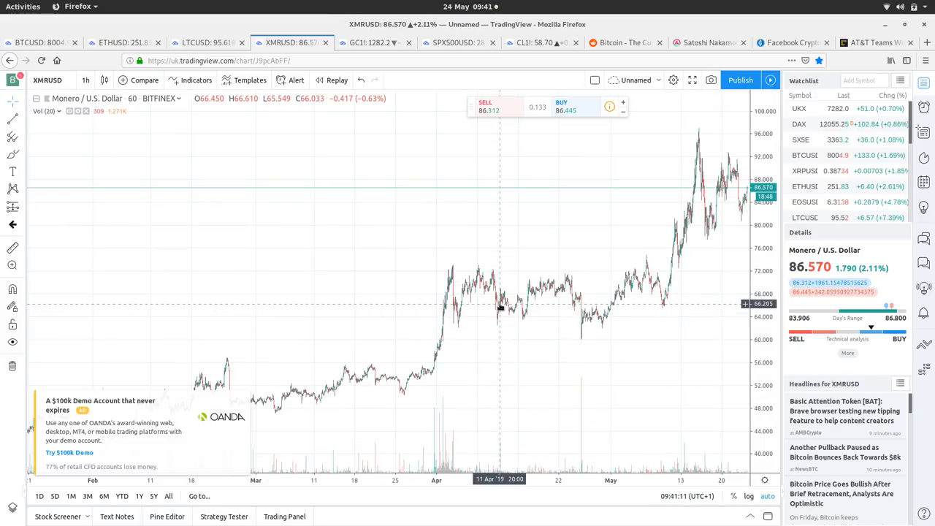
pyautogui.moveTo(448, 372)
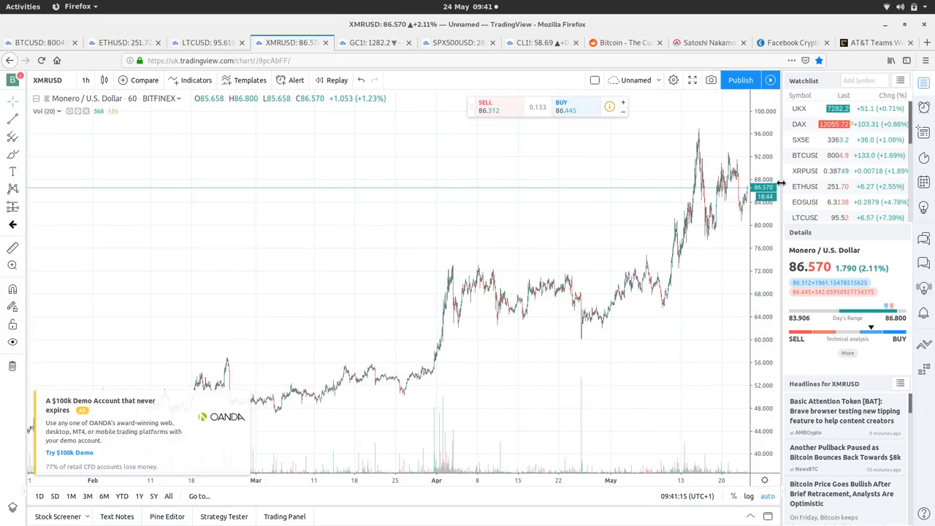
pyautogui.moveTo(548, 322)
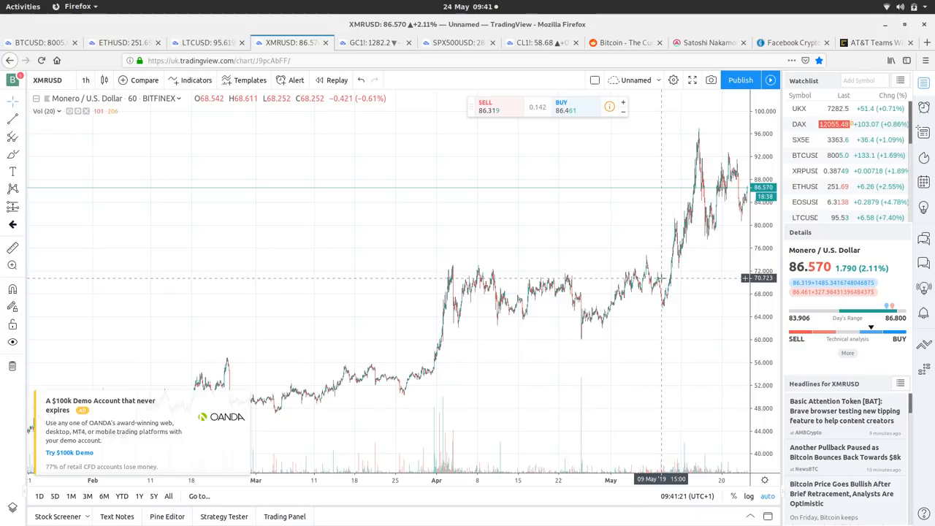
pyautogui.moveTo(672, 281)
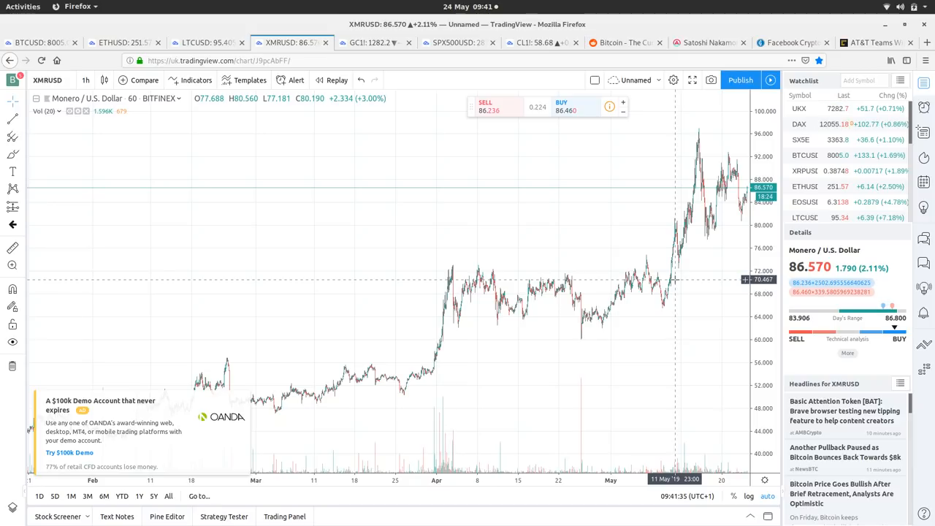
pyautogui.moveTo(528, 264)
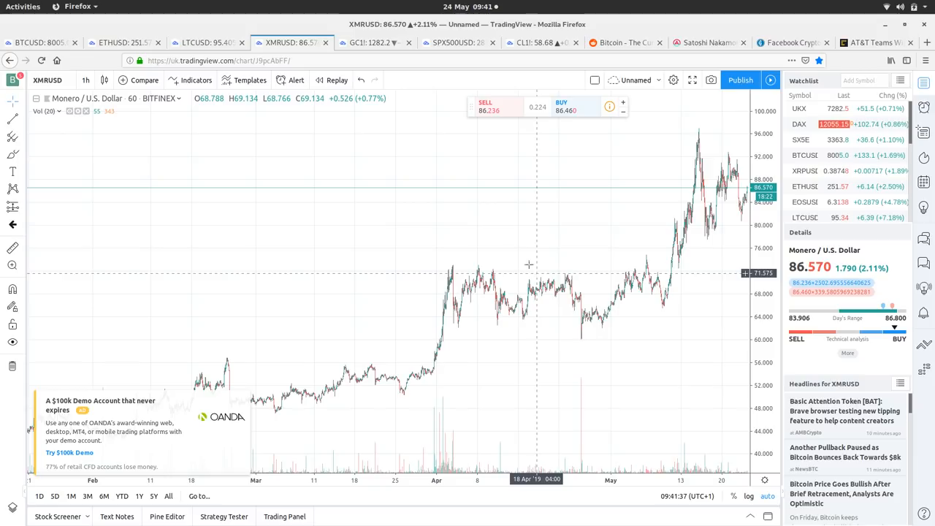
# Show the GC1! gold futures 1-hour chart and scroll through its Headlines panel
pyautogui.click(373, 43)
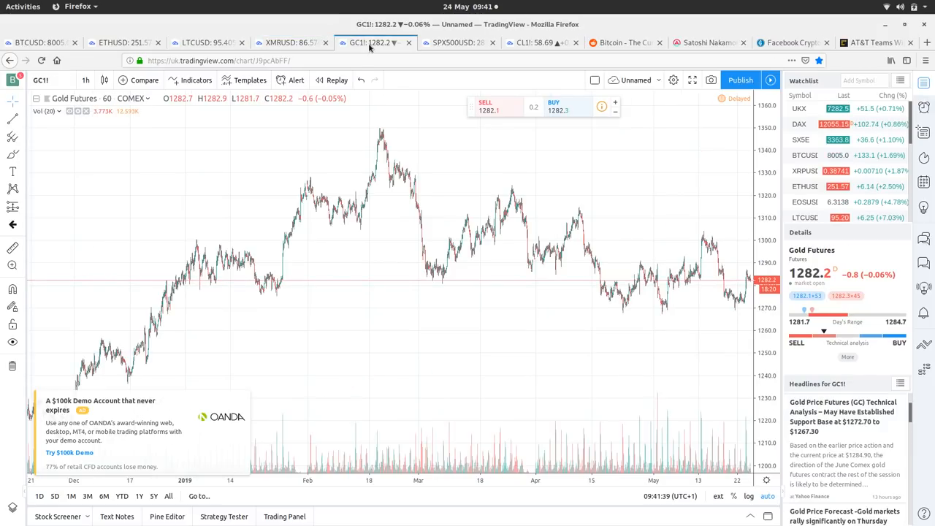
pyautogui.moveTo(491, 259)
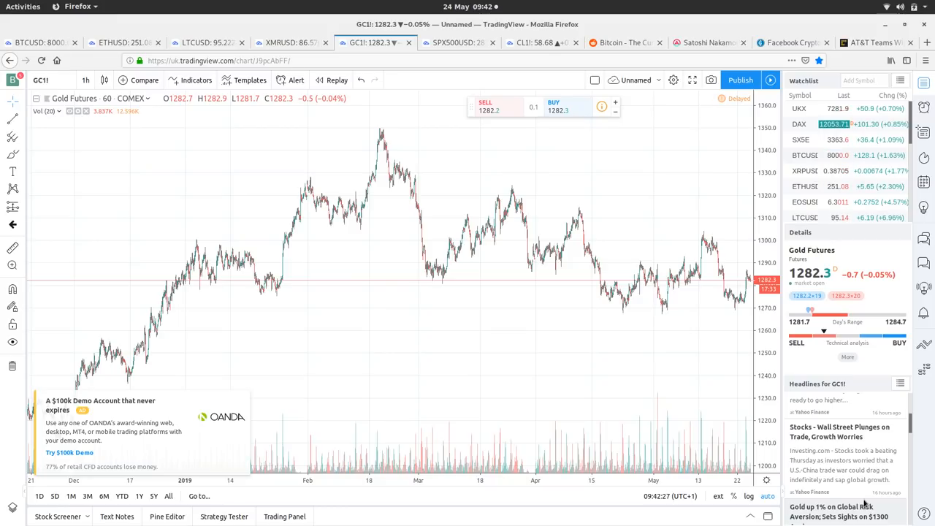
pyautogui.scroll(-3)
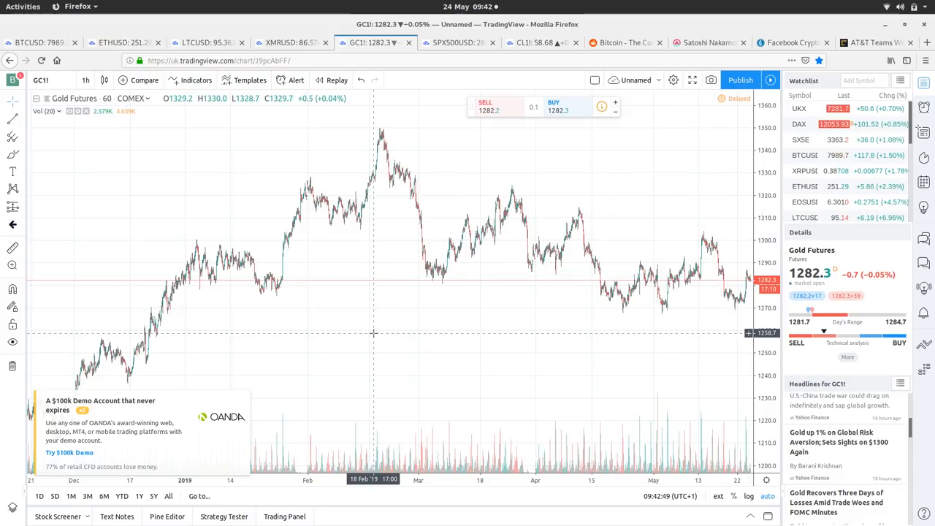
pyautogui.moveTo(451, 132)
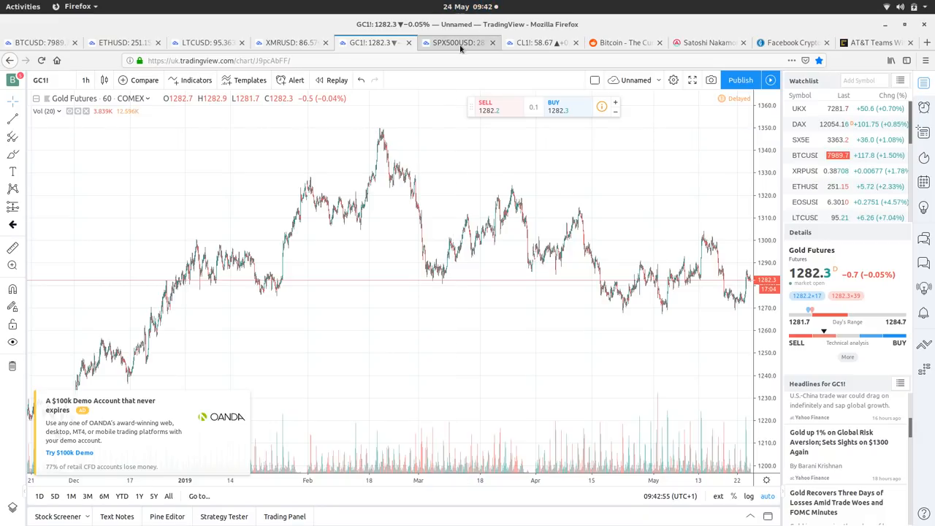
pyautogui.moveTo(460, 43)
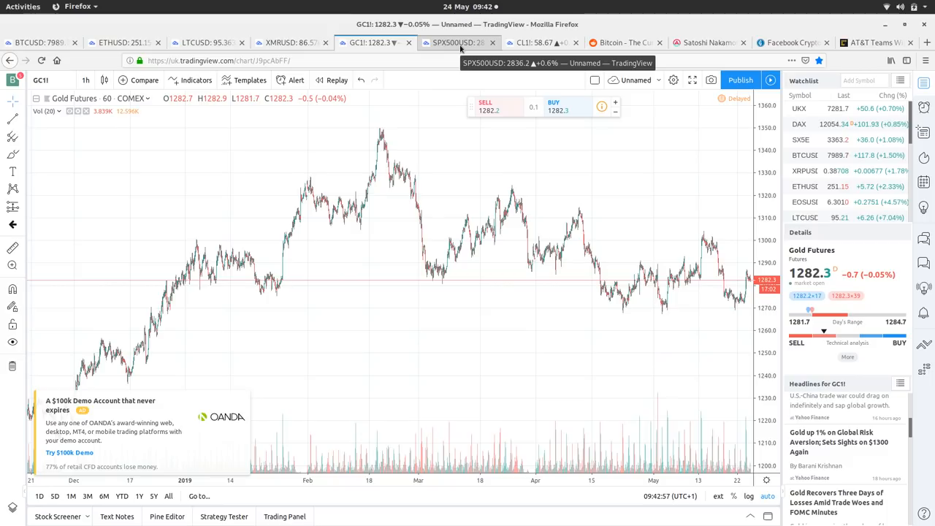
# Review the SPX500USD chart and headlines, then dismiss the layout-changed warning on CL1!
pyautogui.click(452, 42)
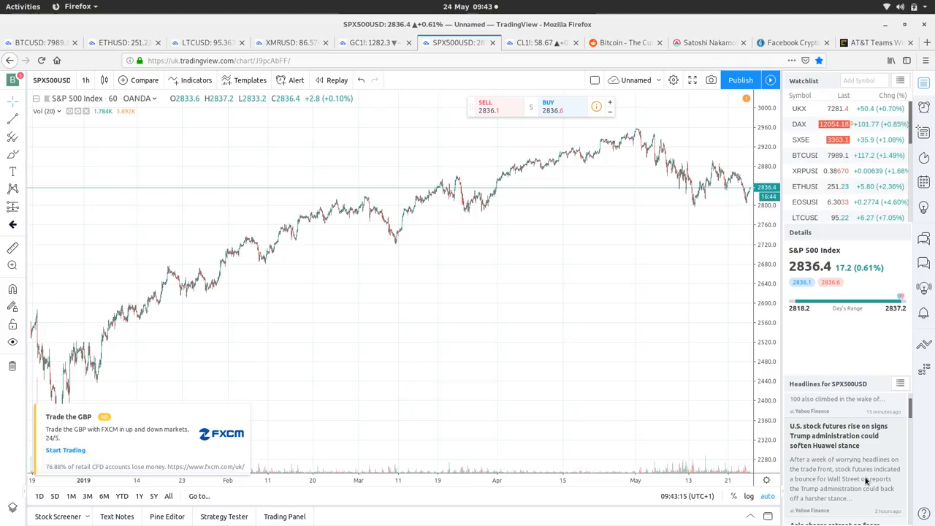
pyautogui.scroll(-3)
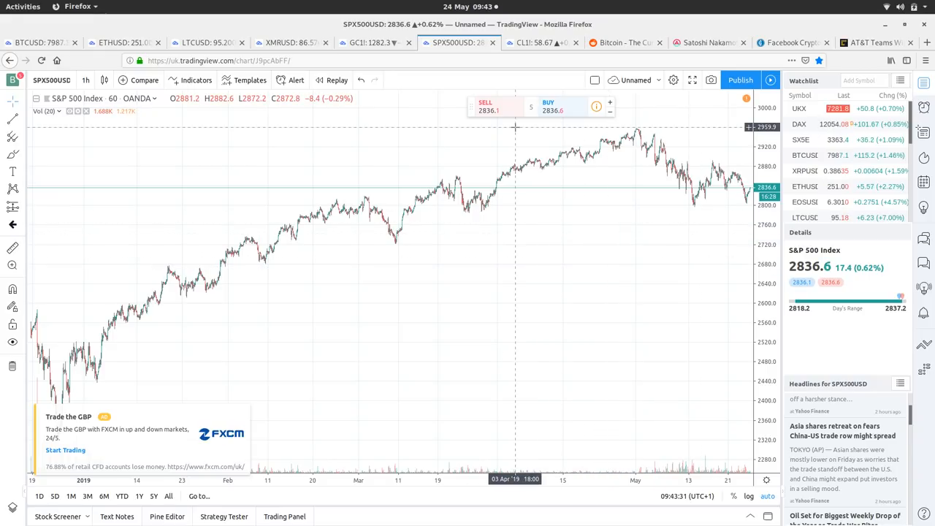
pyautogui.moveTo(617, 198)
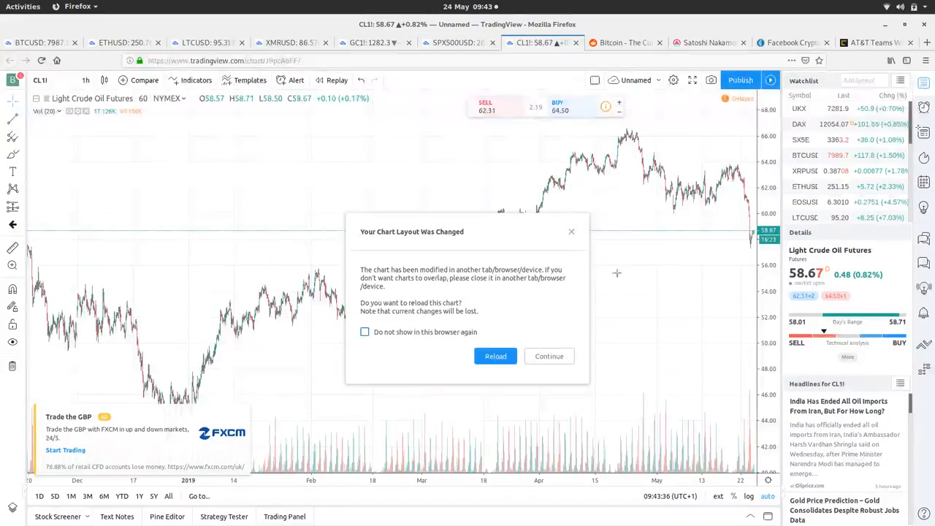
pyautogui.click(549, 356)
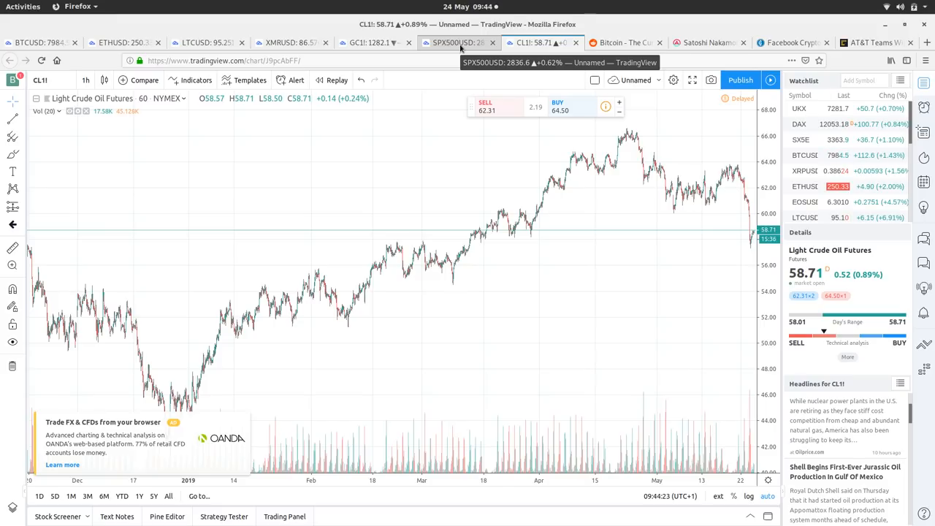
# Switch from the S&P 500 Index chart to the CL1! crude oil futures chart
pyautogui.click(458, 42)
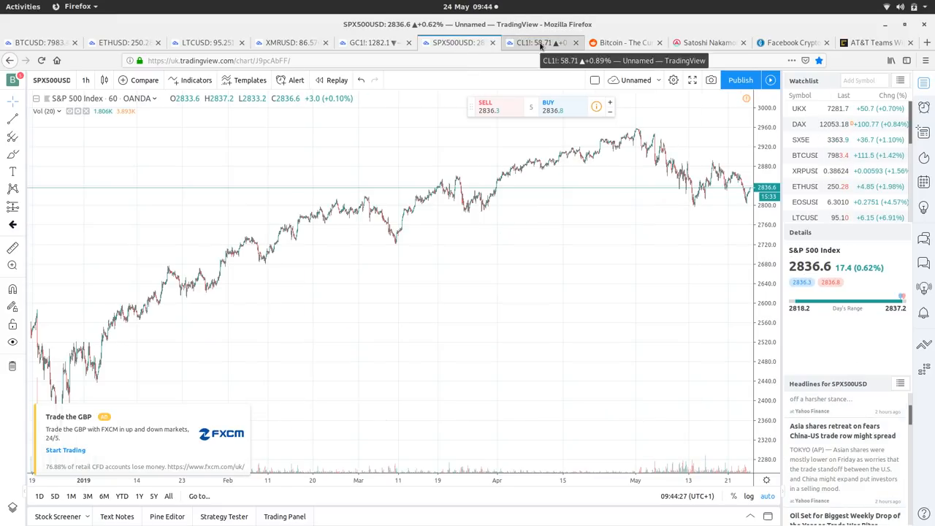
pyautogui.click(544, 42)
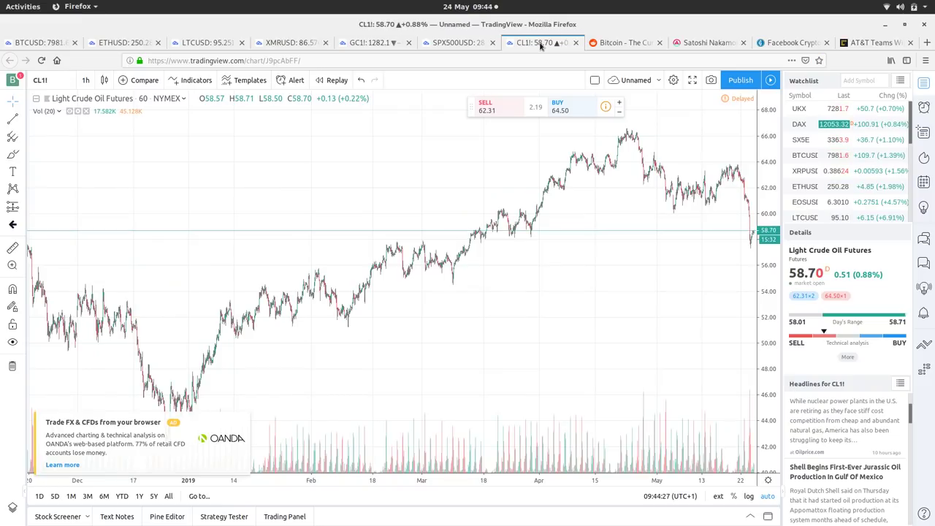
pyautogui.moveTo(632, 42)
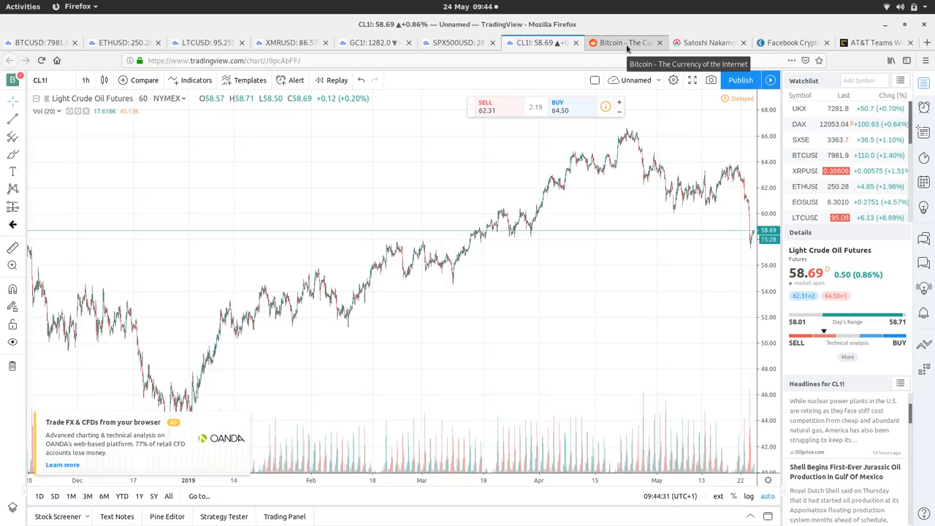
# Scroll through the r/Bitcoin 'Currency of the Internet' post feed
pyautogui.click(624, 42)
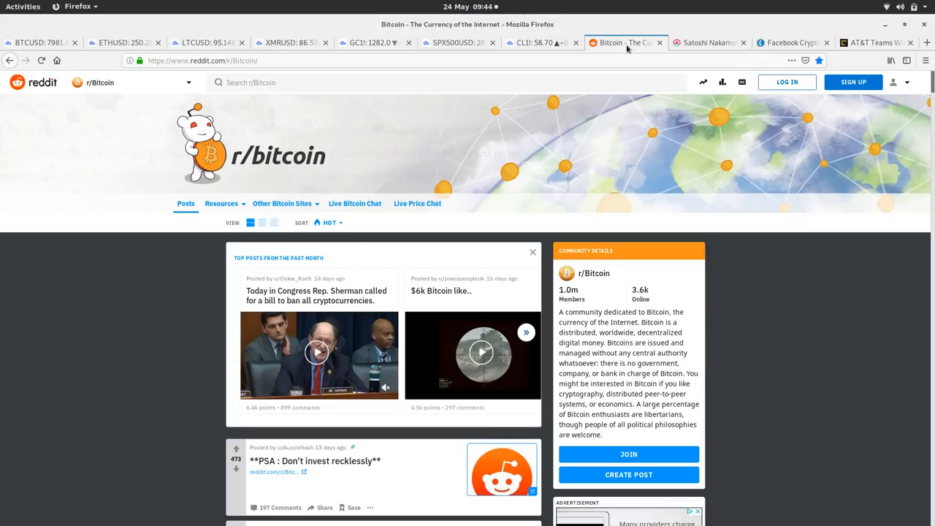
pyautogui.scroll(-3)
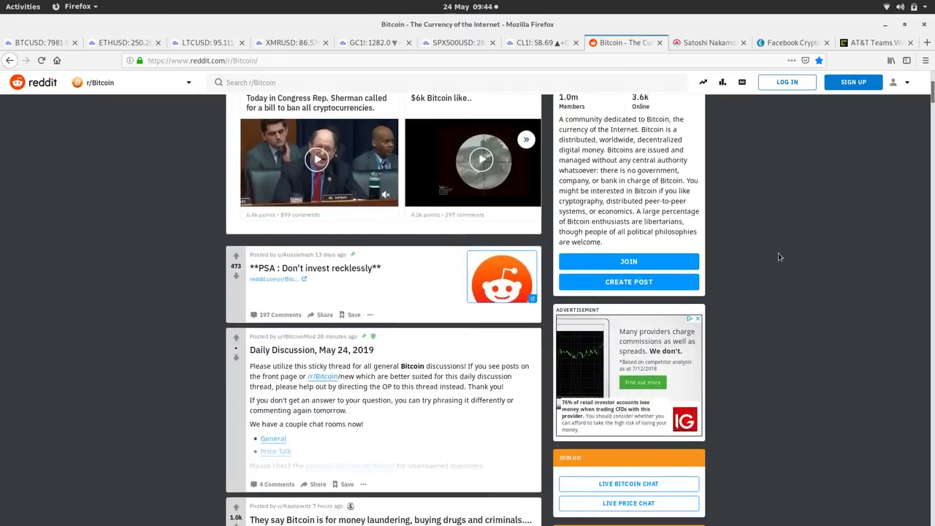
pyautogui.scroll(-3)
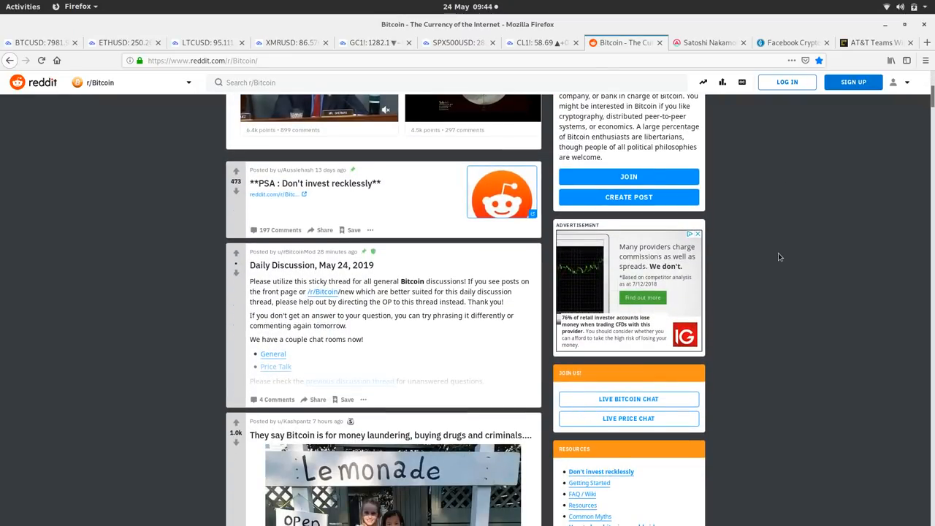
pyautogui.scroll(-3)
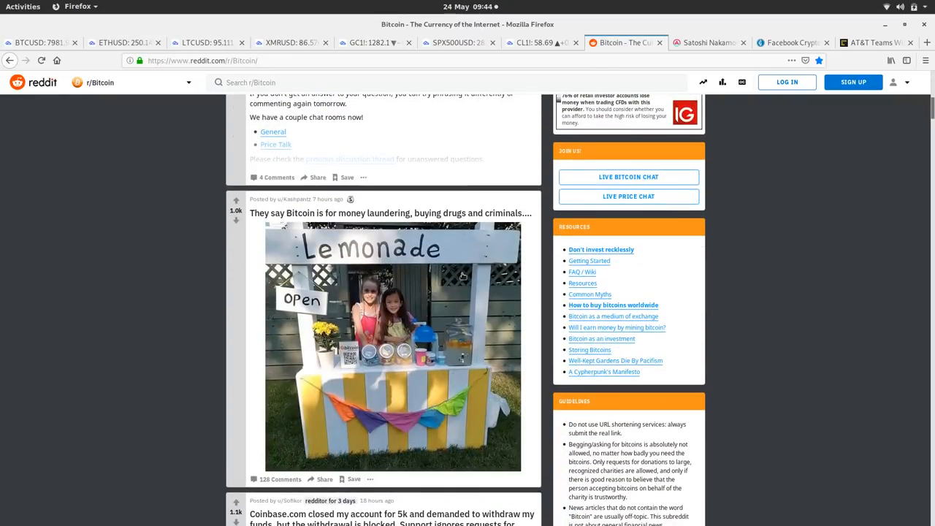
pyautogui.scroll(-3)
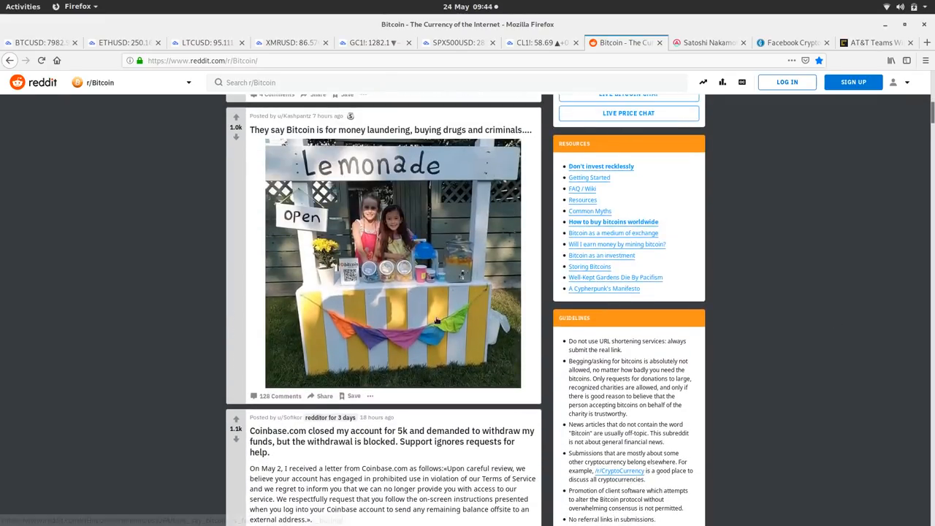
pyautogui.moveTo(456, 270)
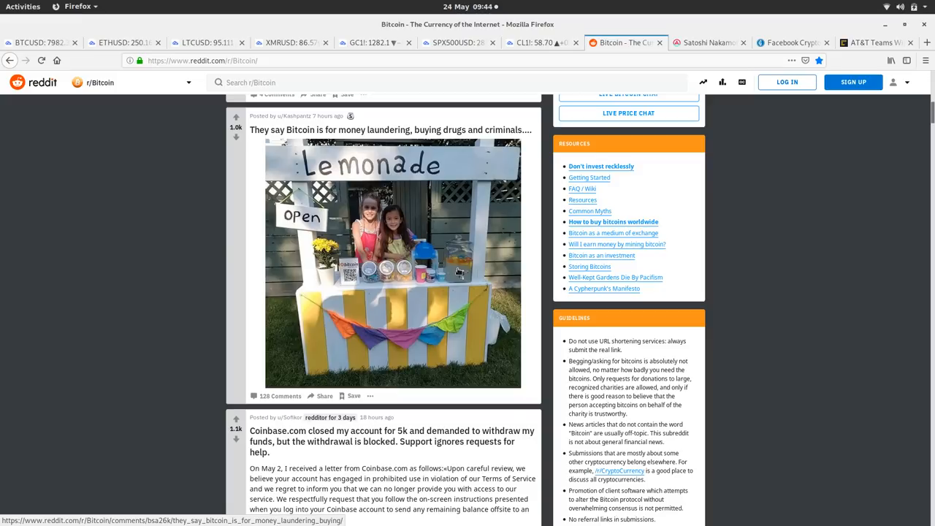
pyautogui.moveTo(629, 251)
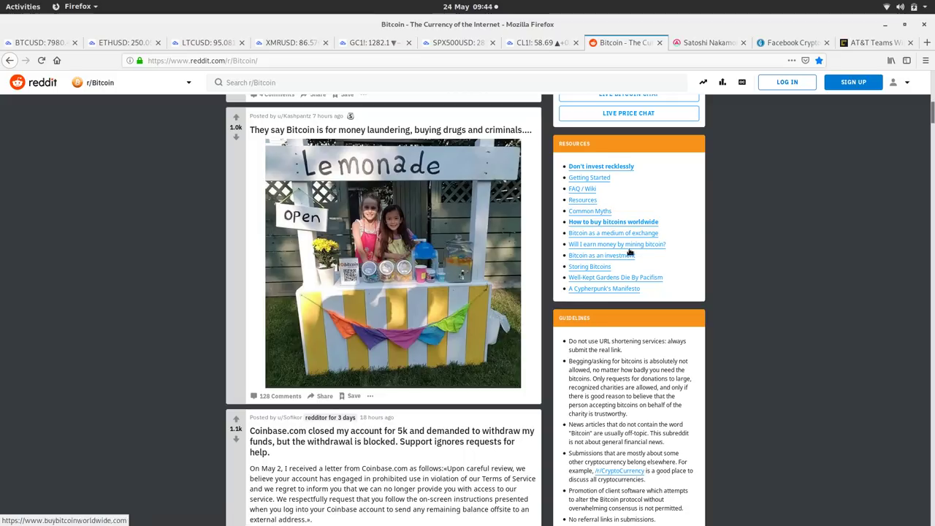
pyautogui.moveTo(811, 302)
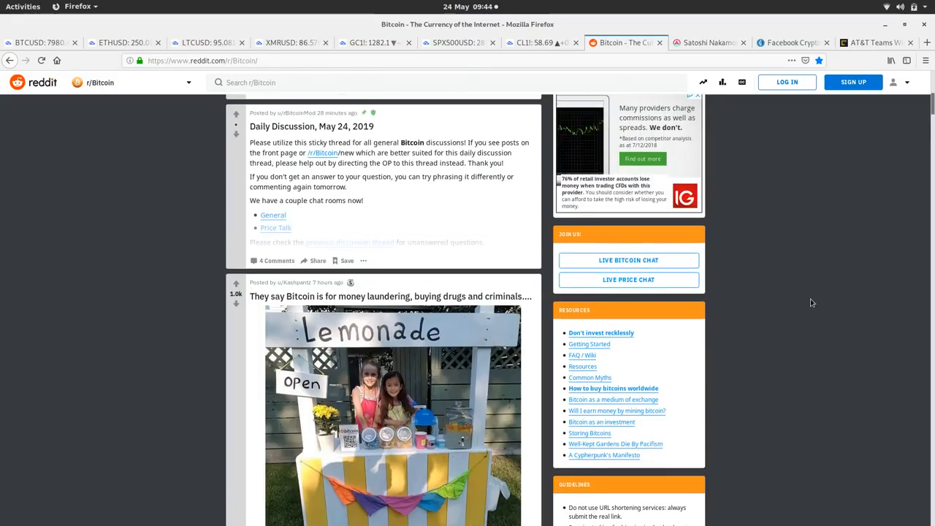
pyautogui.scroll(-3)
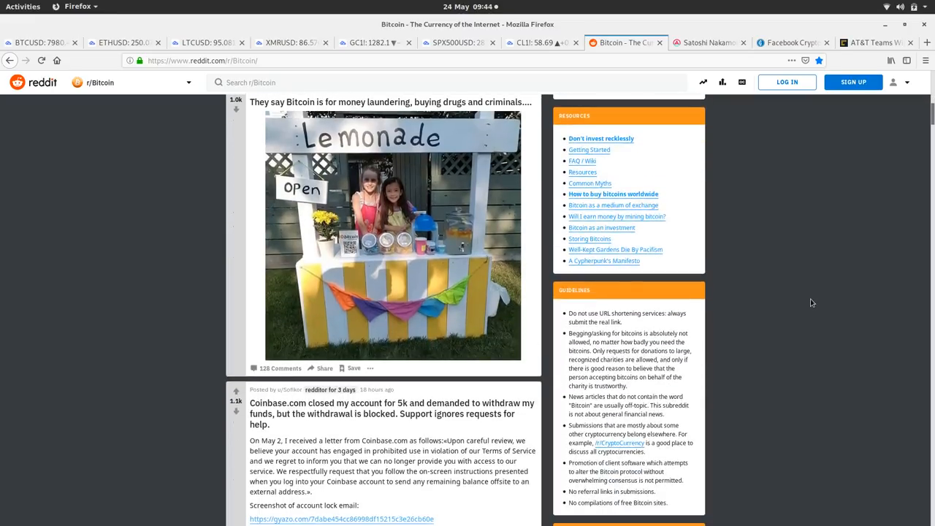
pyautogui.scroll(-3)
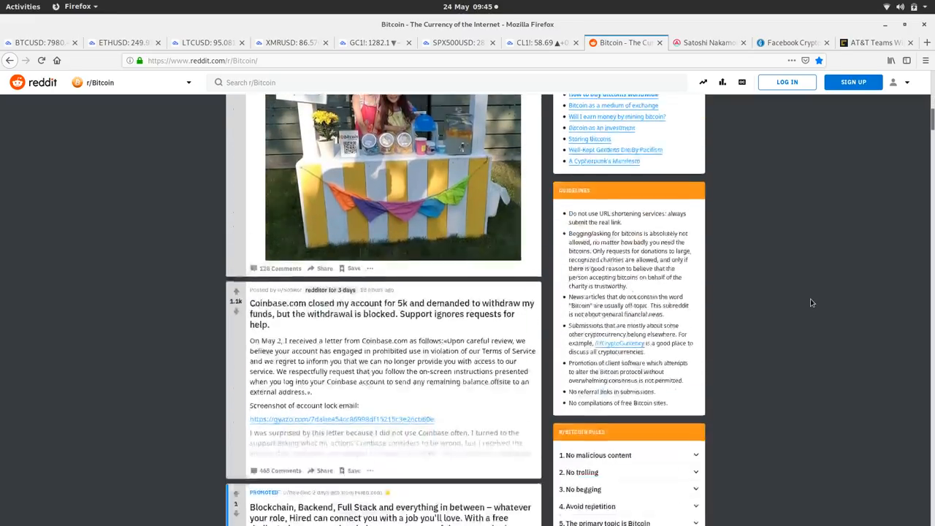
pyautogui.scroll(-3)
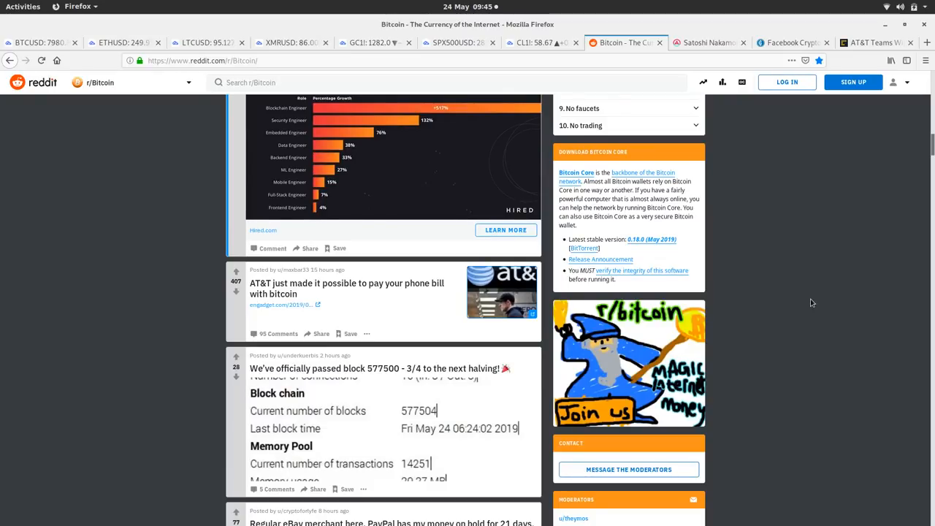
pyautogui.scroll(-3)
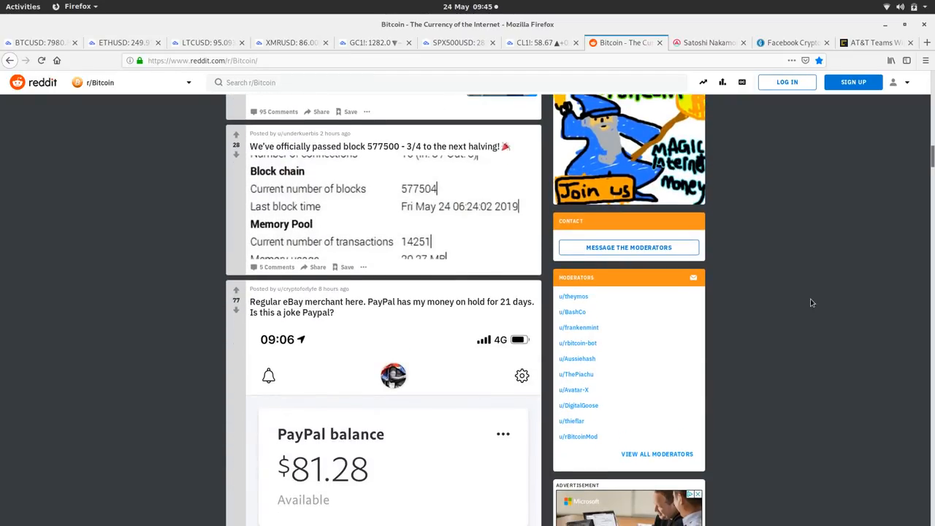
pyautogui.scroll(-3)
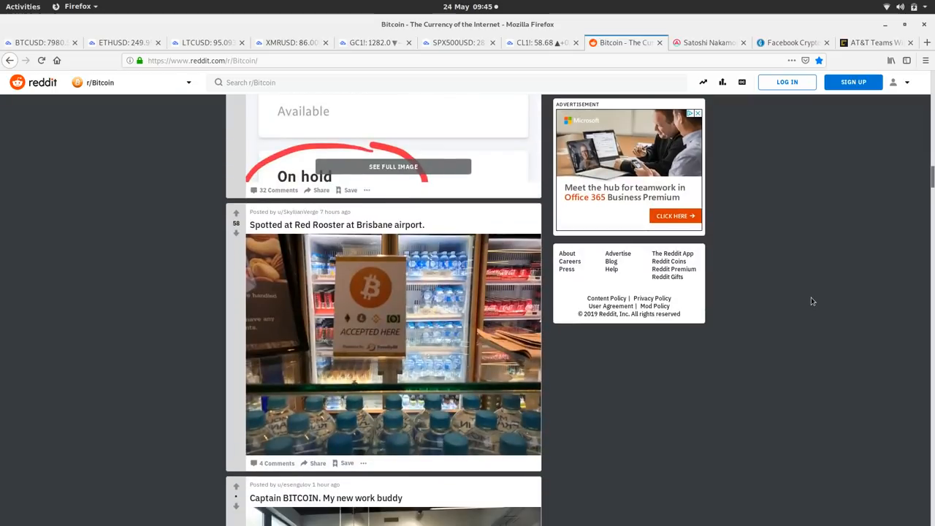
pyautogui.scroll(-3)
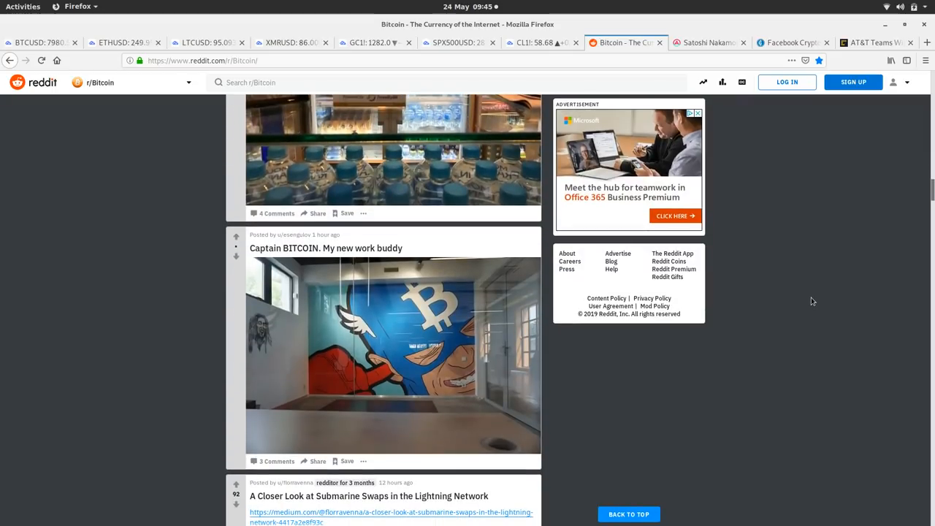
pyautogui.moveTo(744, 431)
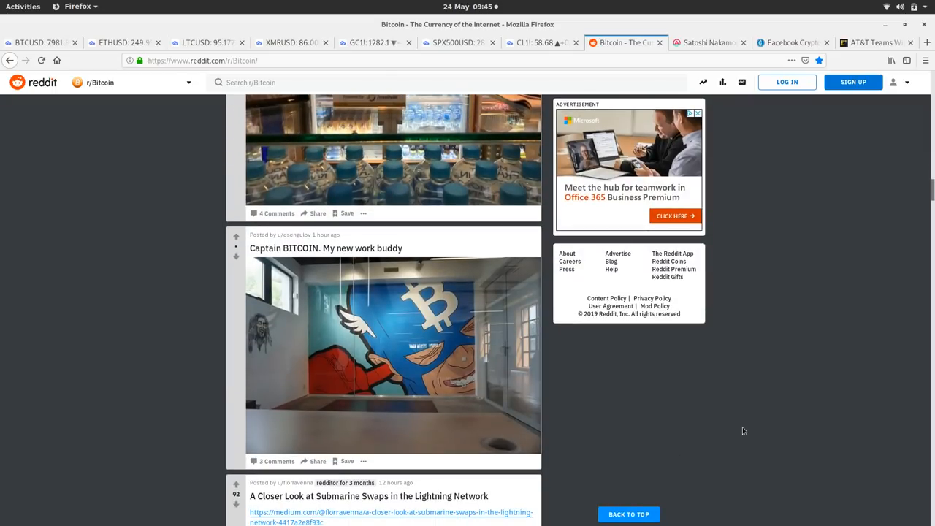
pyautogui.moveTo(736, 376)
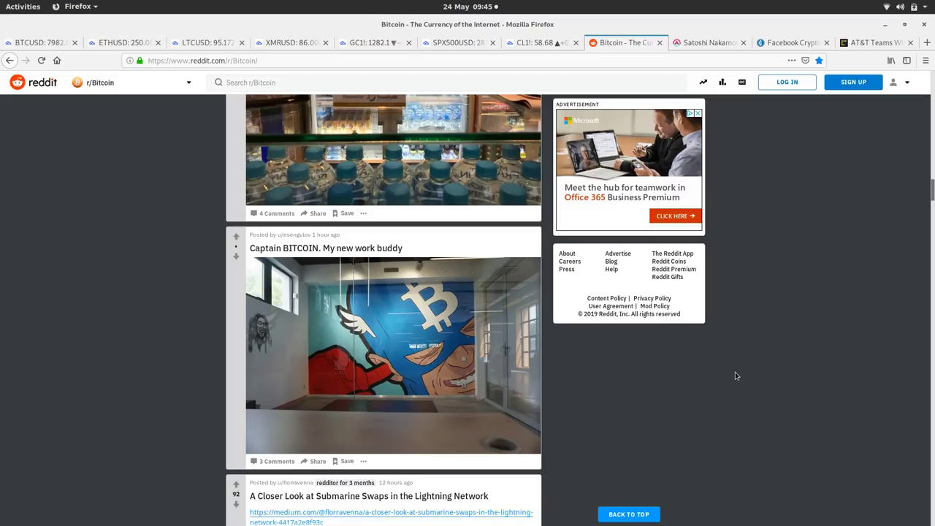
pyautogui.scroll(-3)
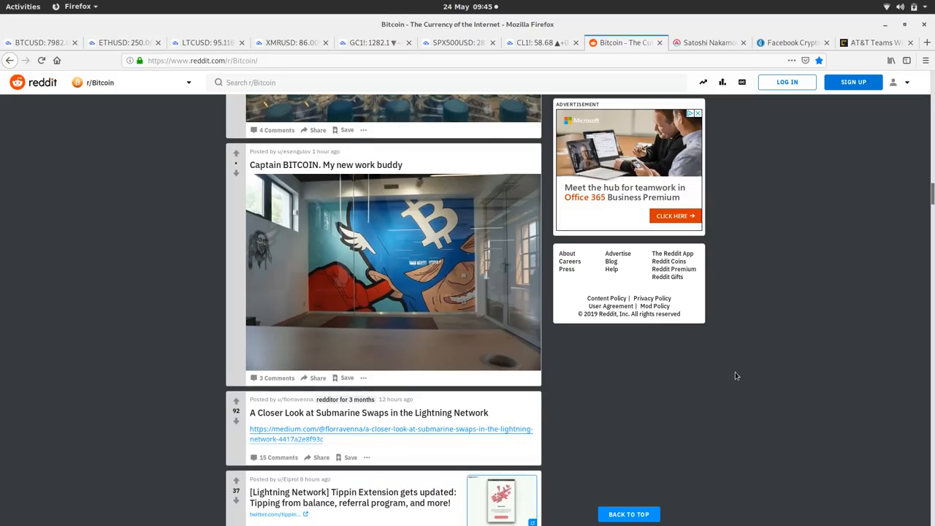
pyautogui.scroll(-3)
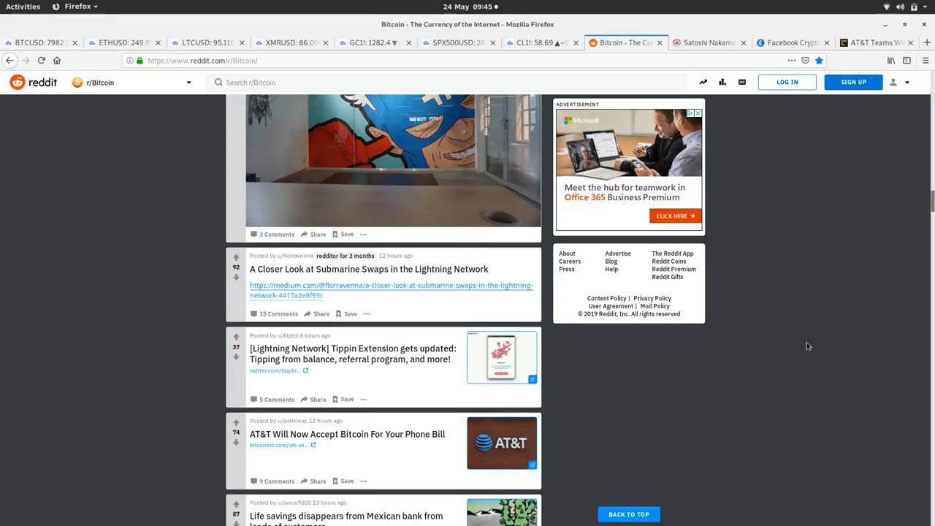
pyautogui.scroll(-3)
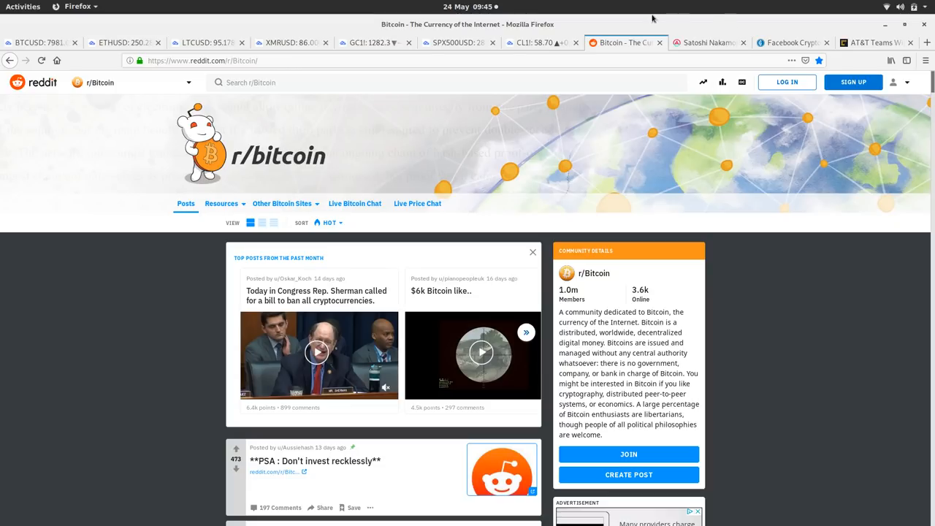
# Read the AMBCrypto article on John McAfee's Satoshi Nakamoto claim
pyautogui.click(706, 43)
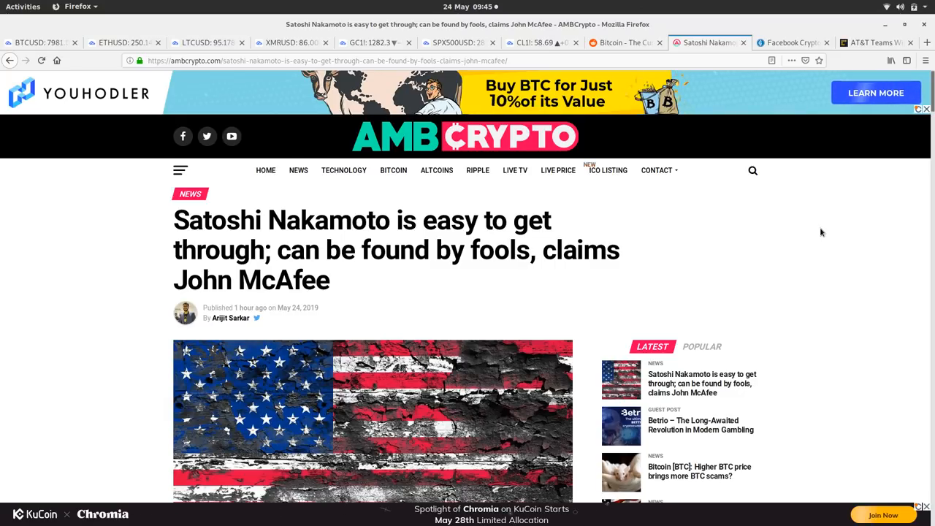
pyautogui.scroll(-3)
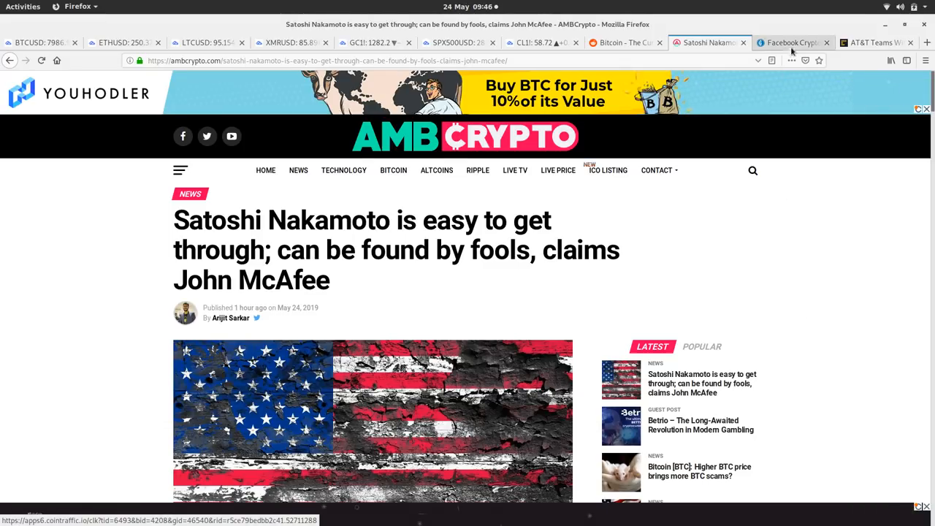
# Read CoinGape's Facebook GlobalCoin article, then bring up CoinDesk's AT&T–BitPay story
pyautogui.click(793, 42)
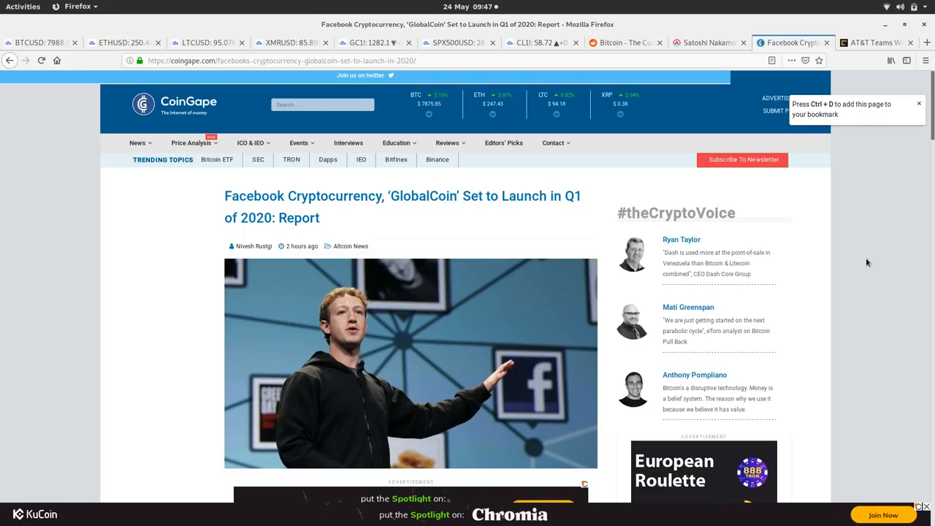
pyautogui.scroll(-3)
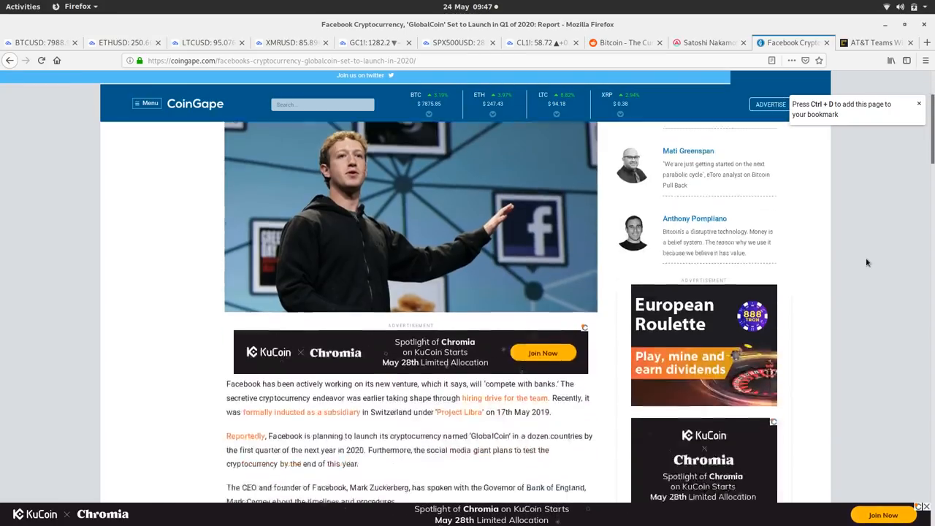
pyautogui.scroll(-3)
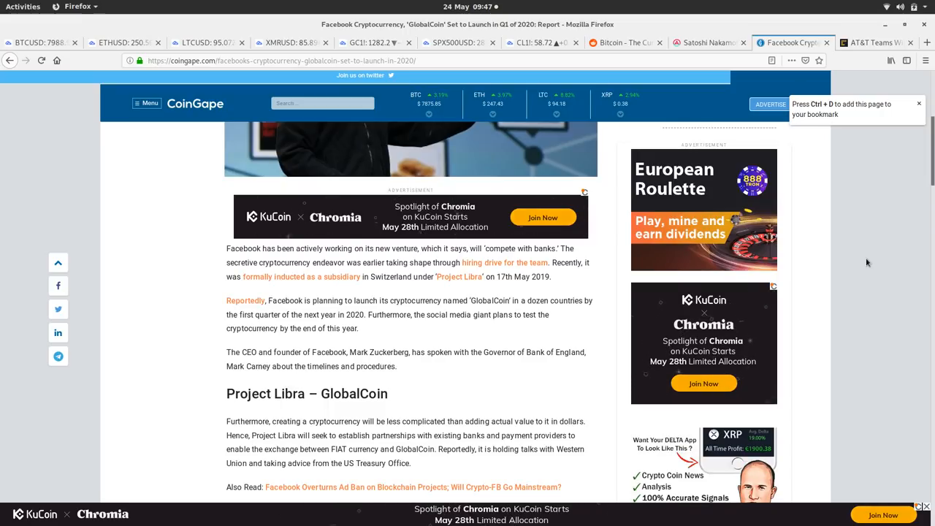
pyautogui.scroll(-3)
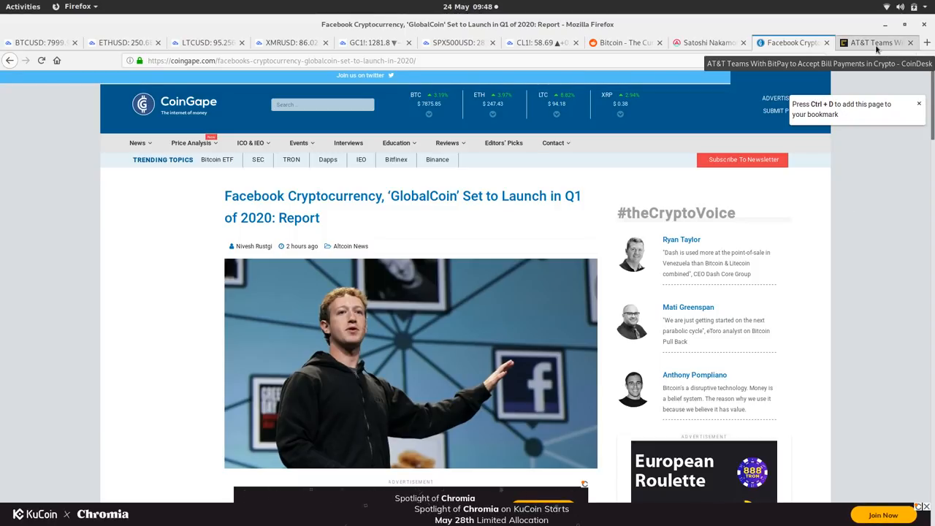
pyautogui.click(873, 42)
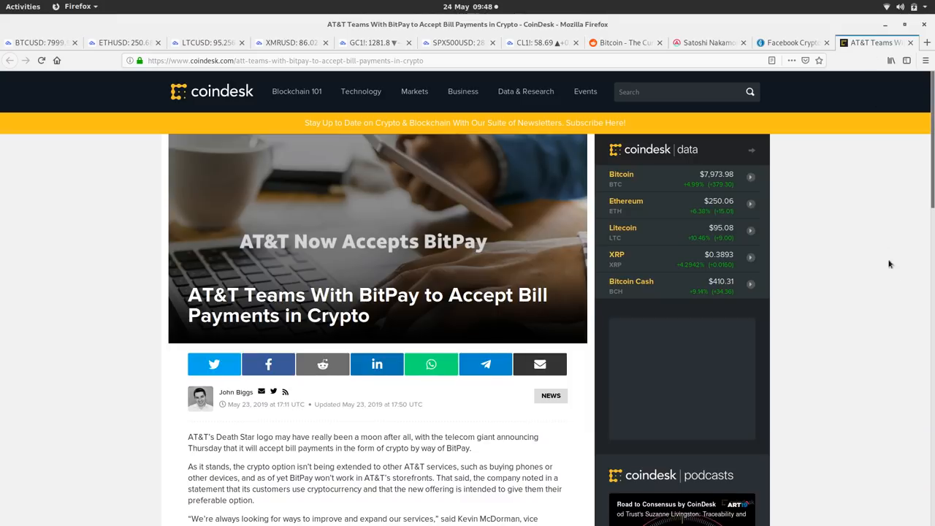
pyautogui.moveTo(892, 281)
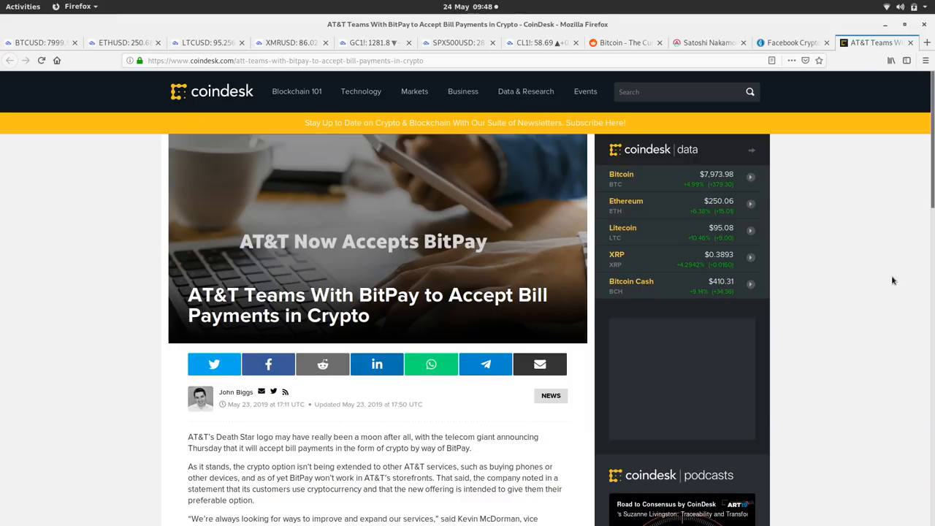